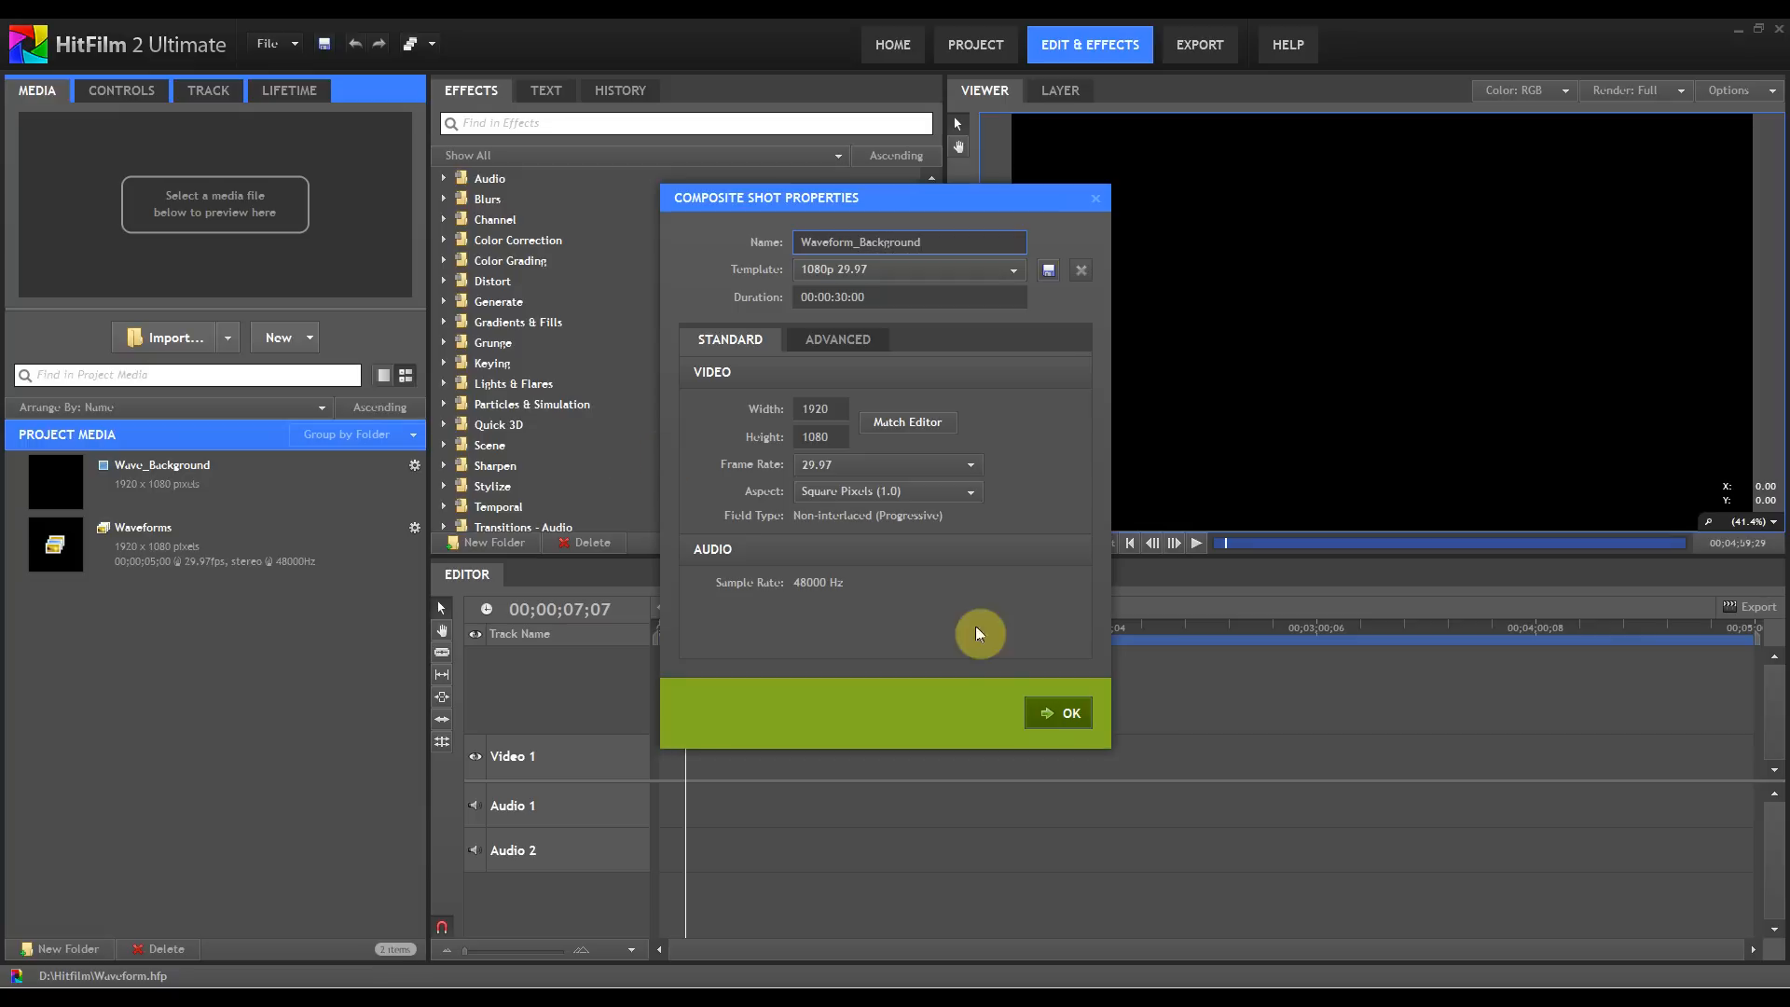
mouse_move(962, 591)
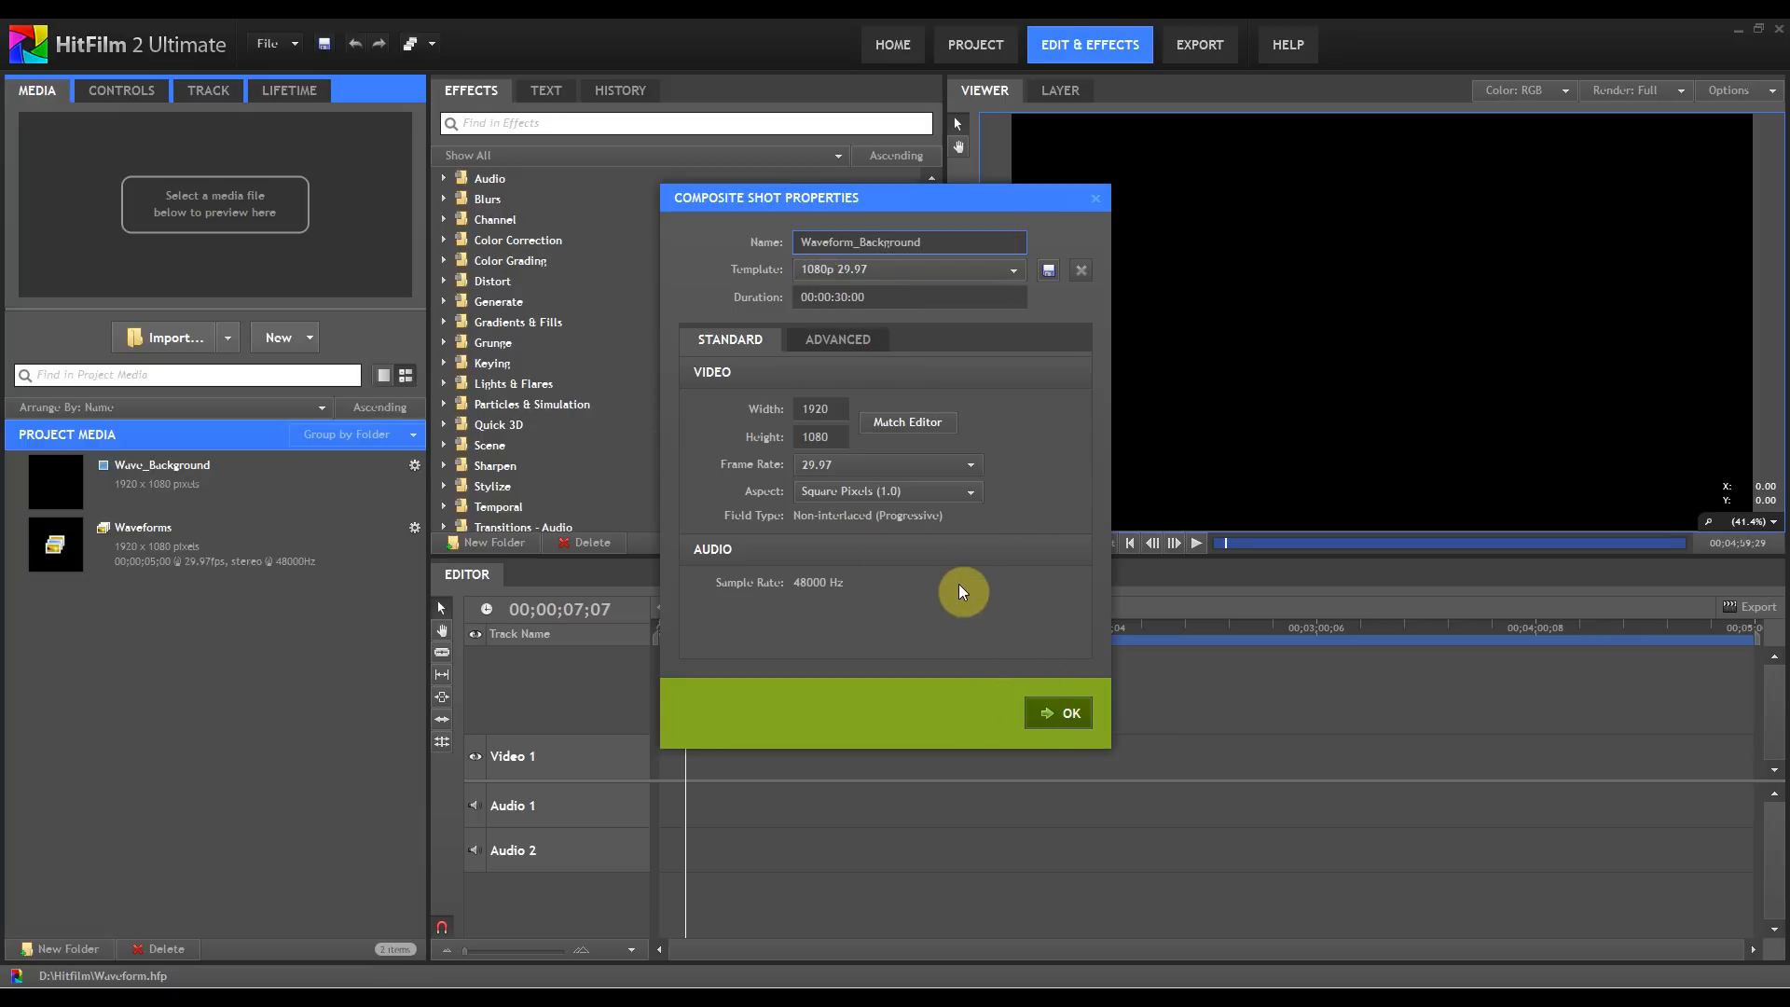
Confirm the Waveform_Background composite shot with the 1080p 29.97 template.
click(1057, 712)
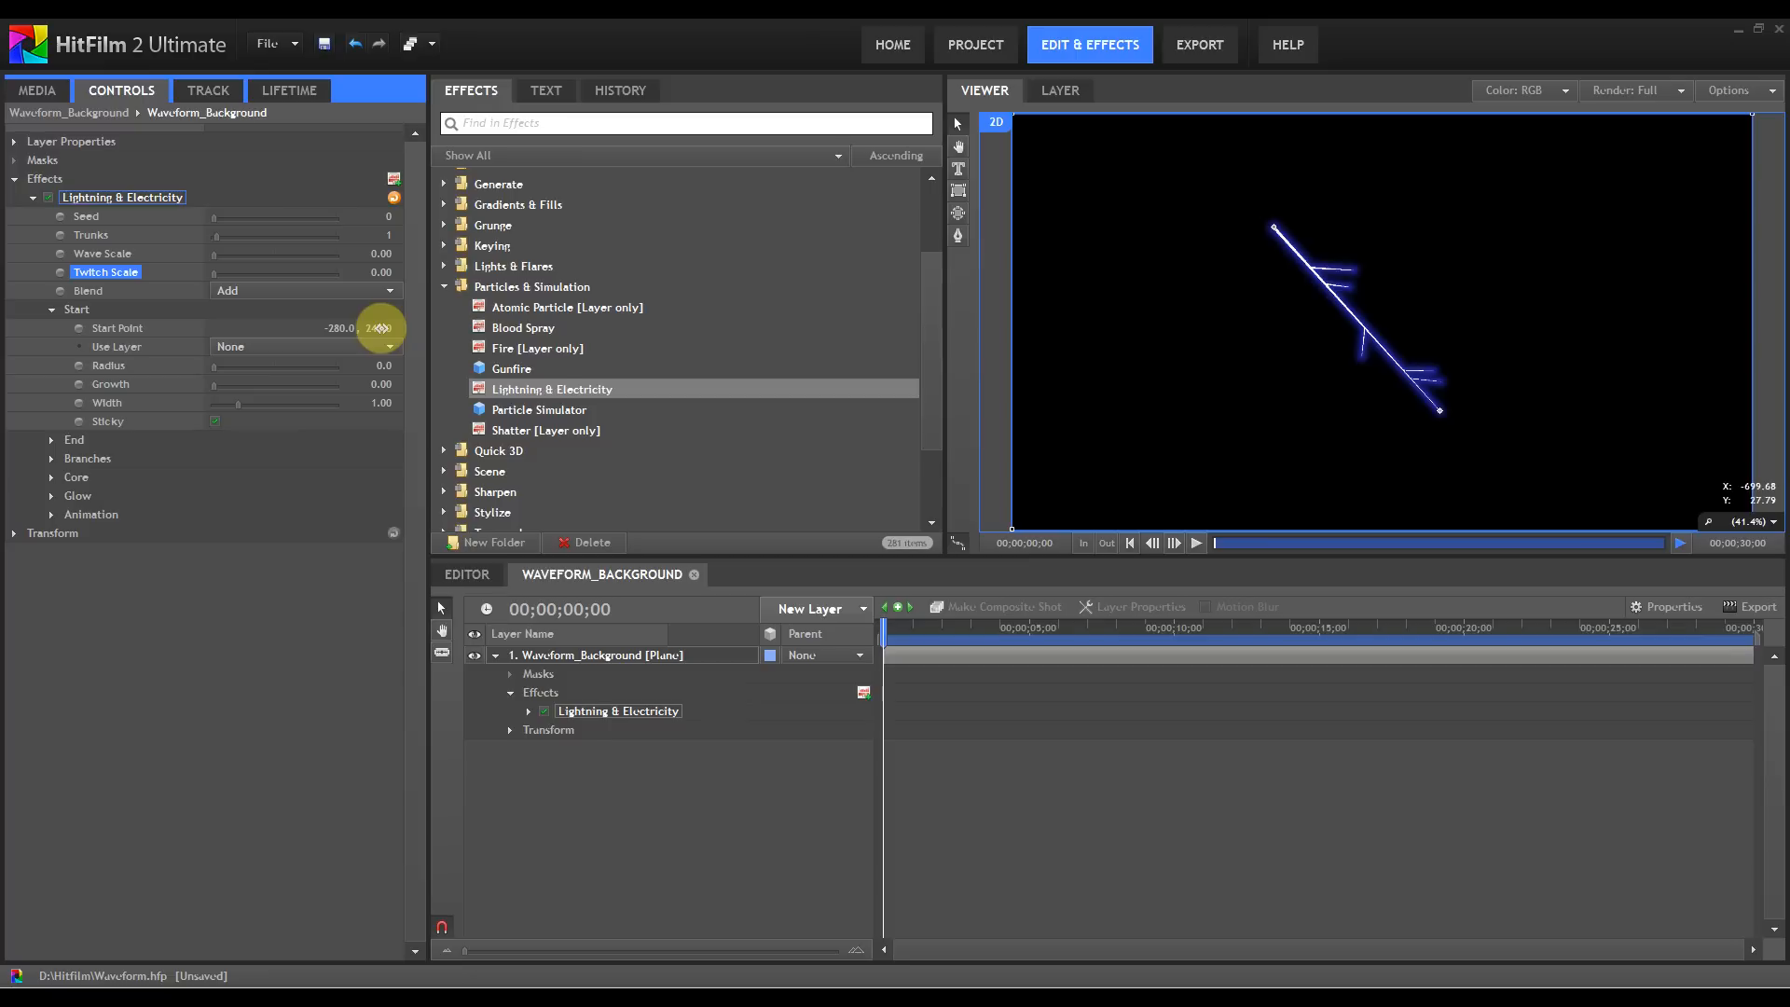
Adjust the lightning bolt's Start Point X value to shift its starting end horizontally.
click(380, 328)
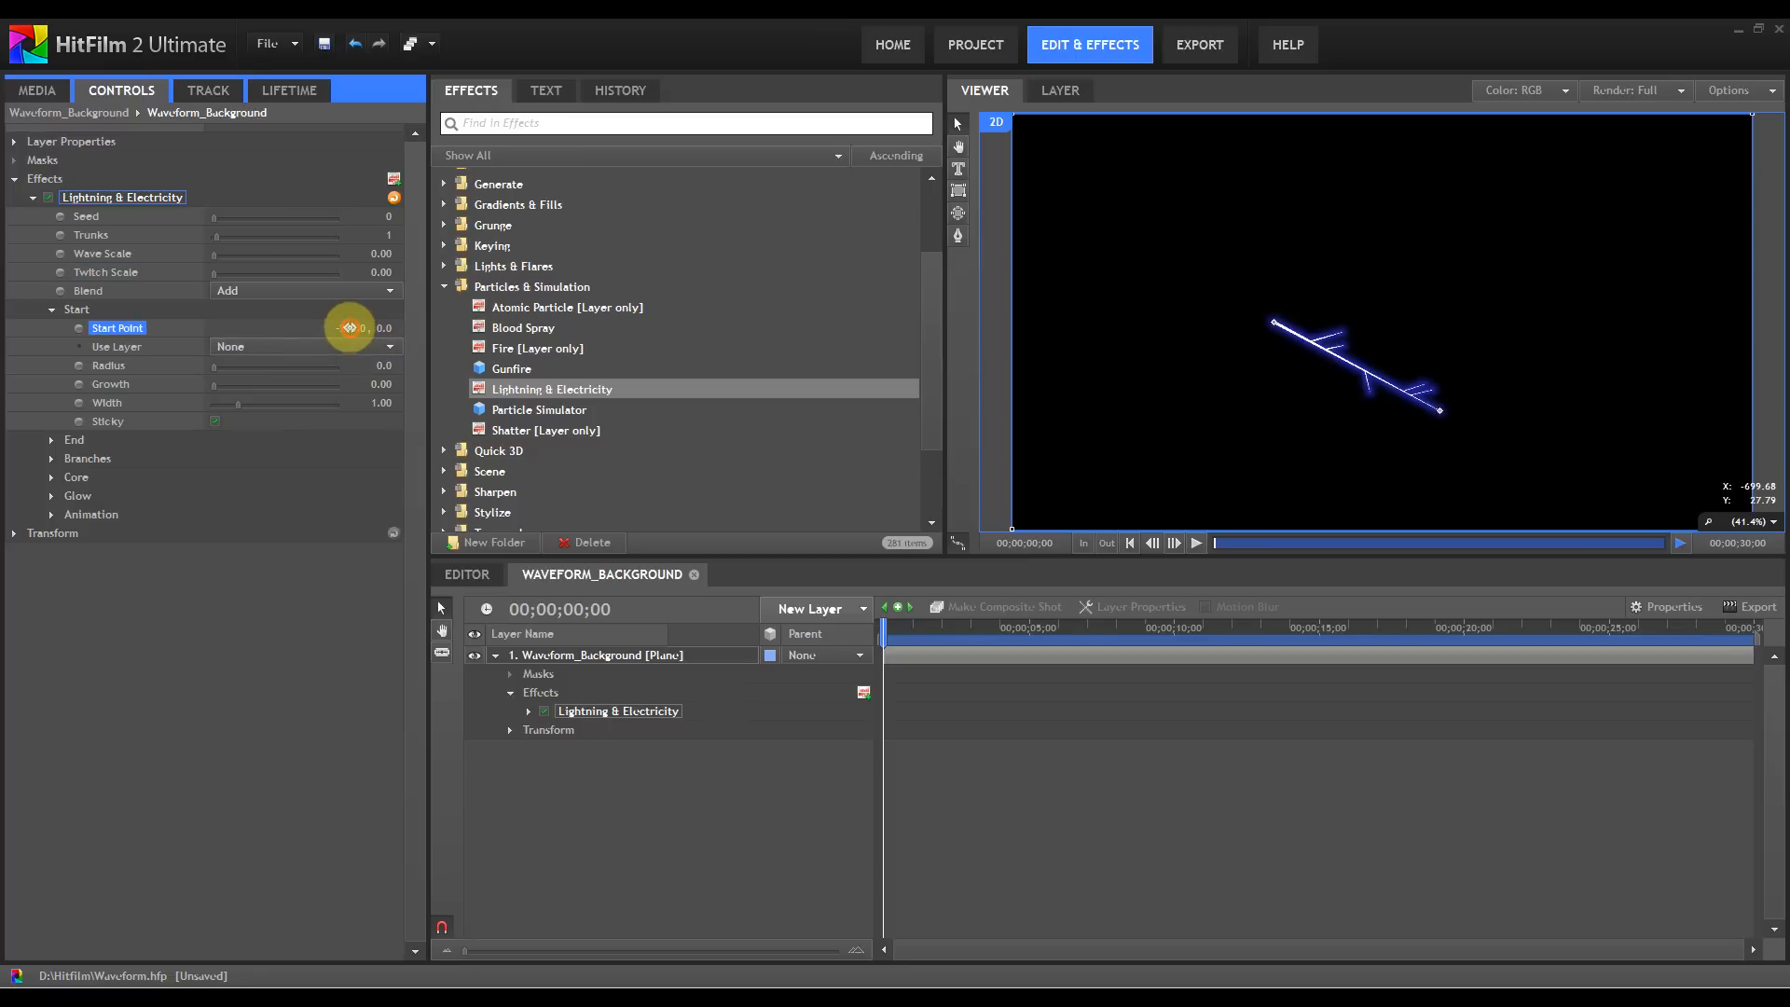
drag(354, 328, 348, 329)
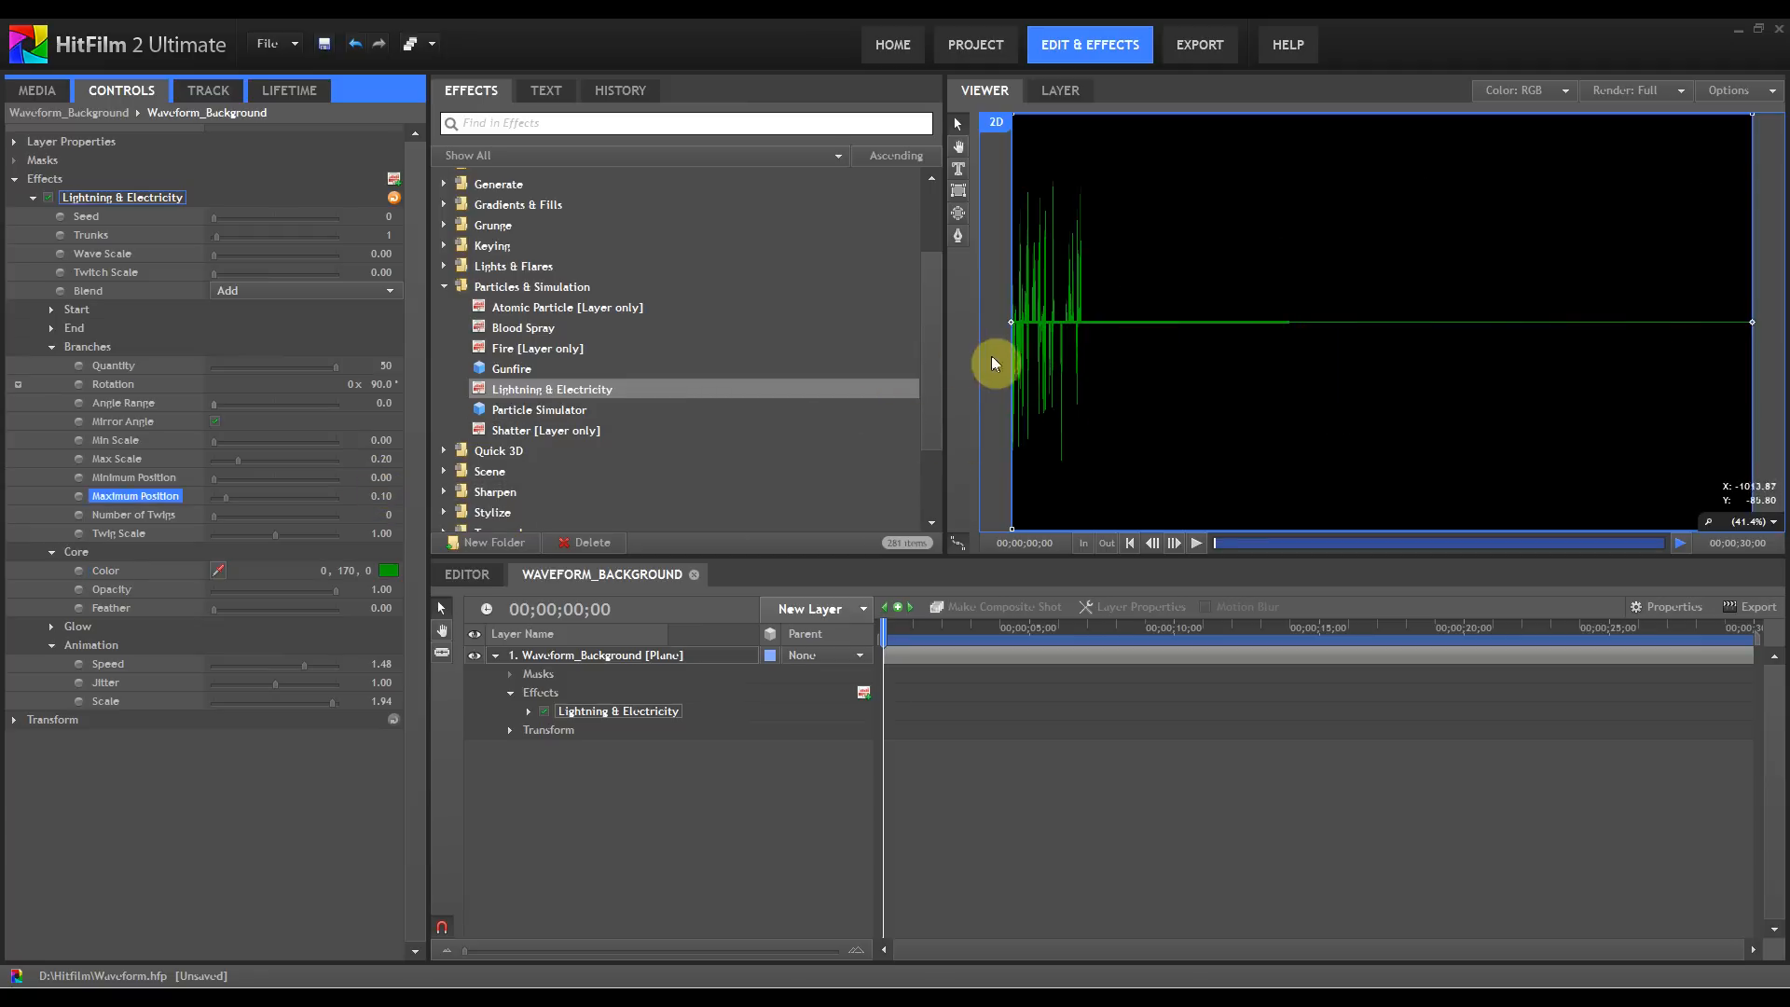
mouse_move(1076, 343)
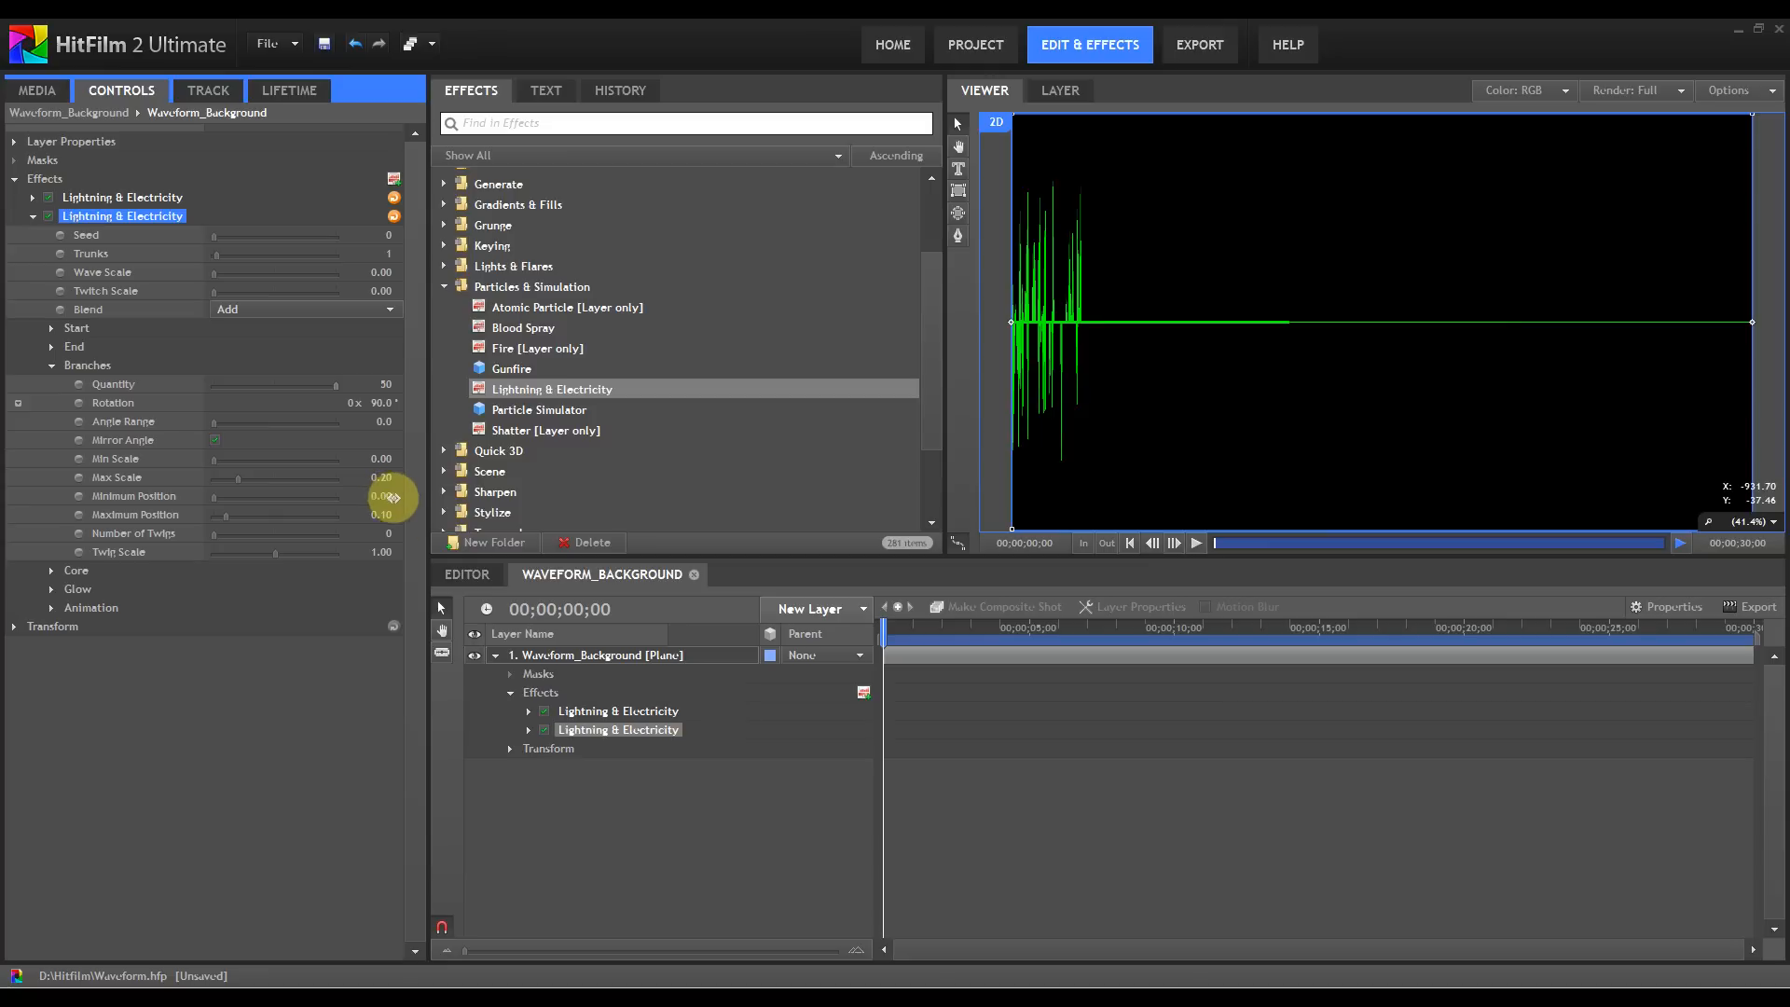
Raise the duplicated lightning effect's Branches Minimum Position to about 0.10.
click(134, 494)
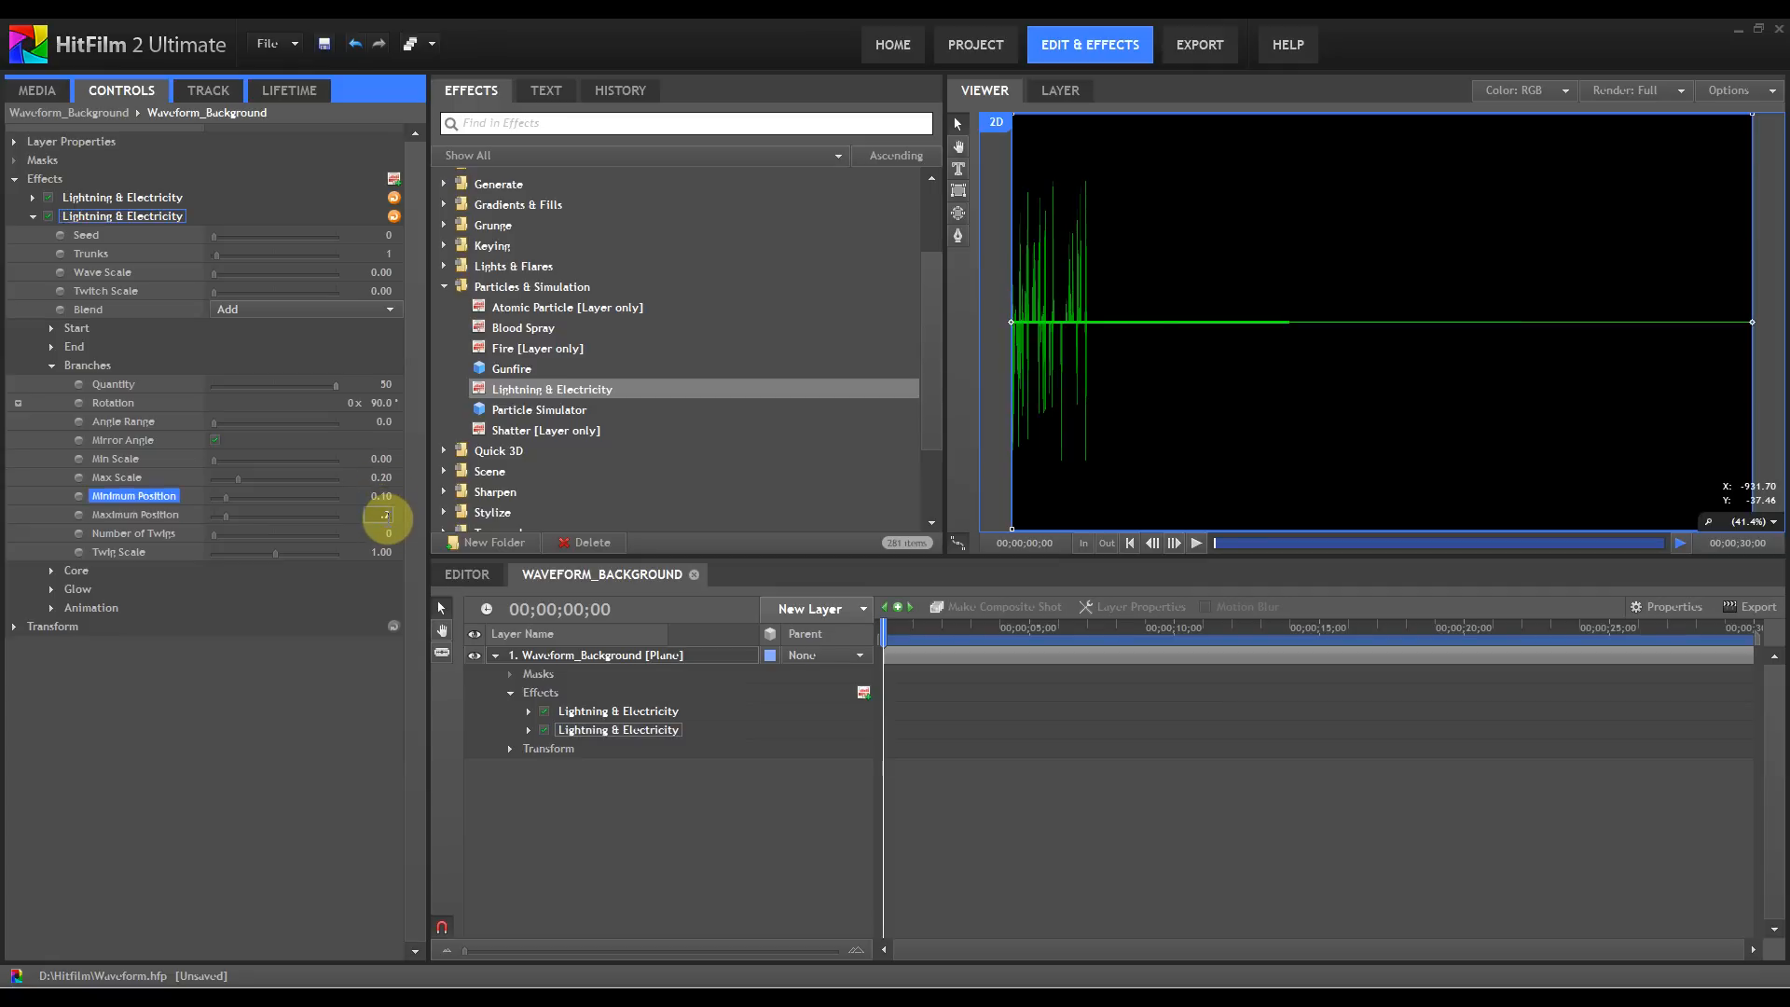